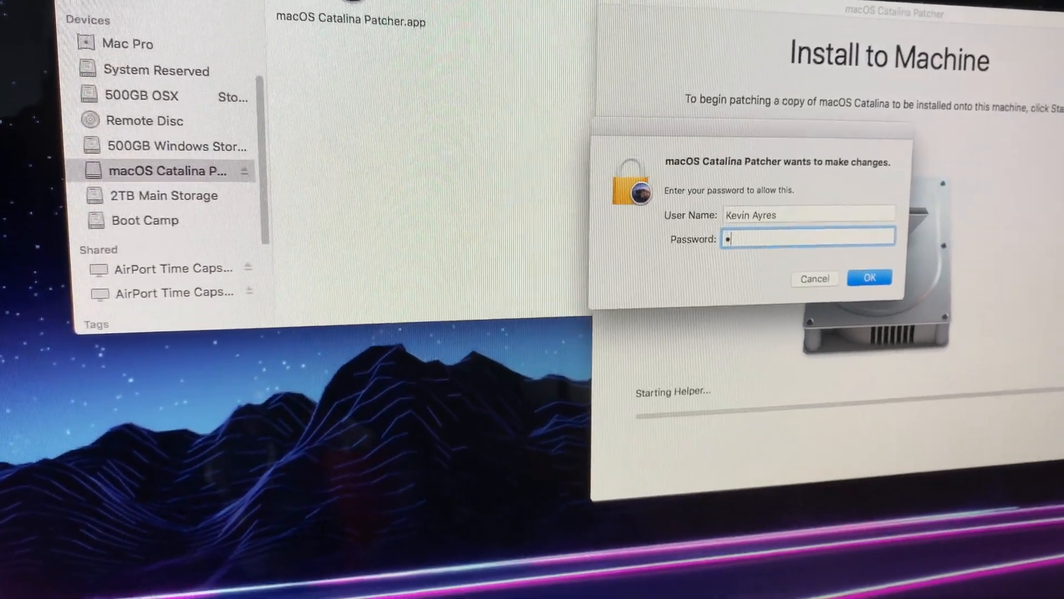
Step: Enter the password to authorize the patcher and launch the Catalina installer
type("•••••")
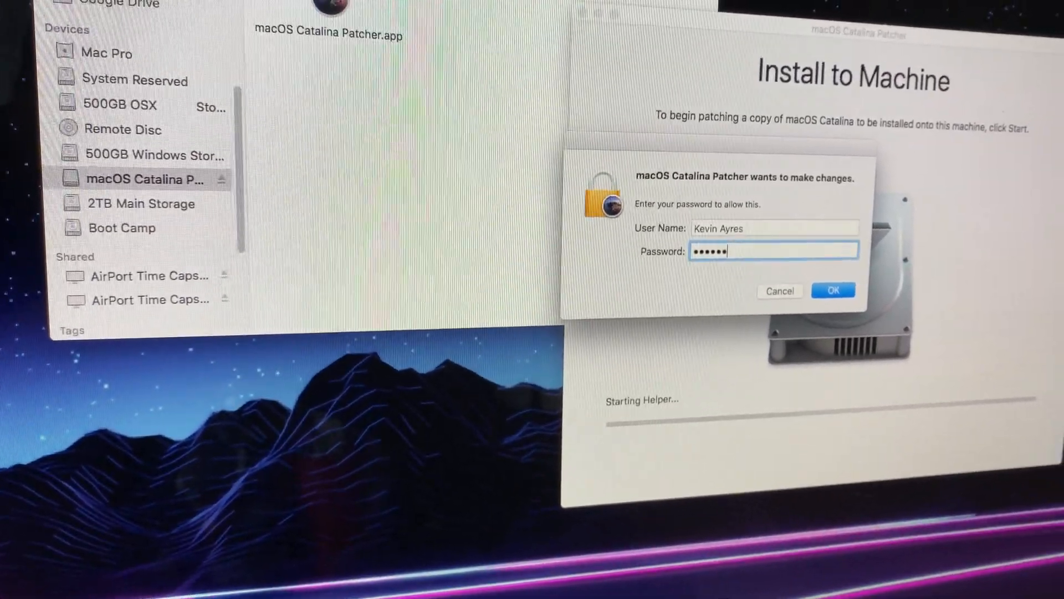
left_click(833, 290)
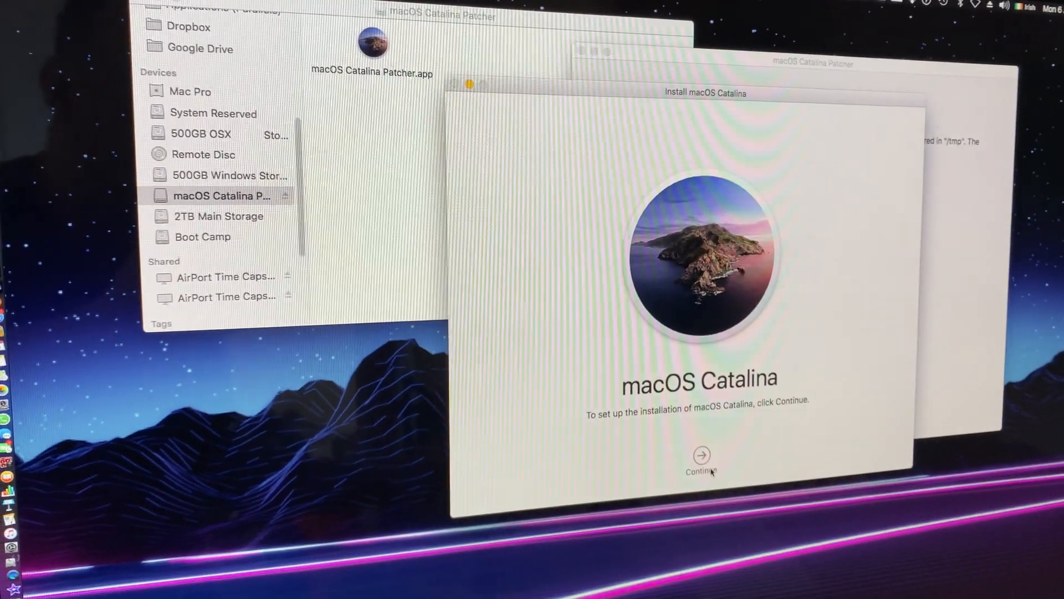
Step: Agree to the licence and install Catalina onto the Macintosh NVME disk
left_click(703, 454)
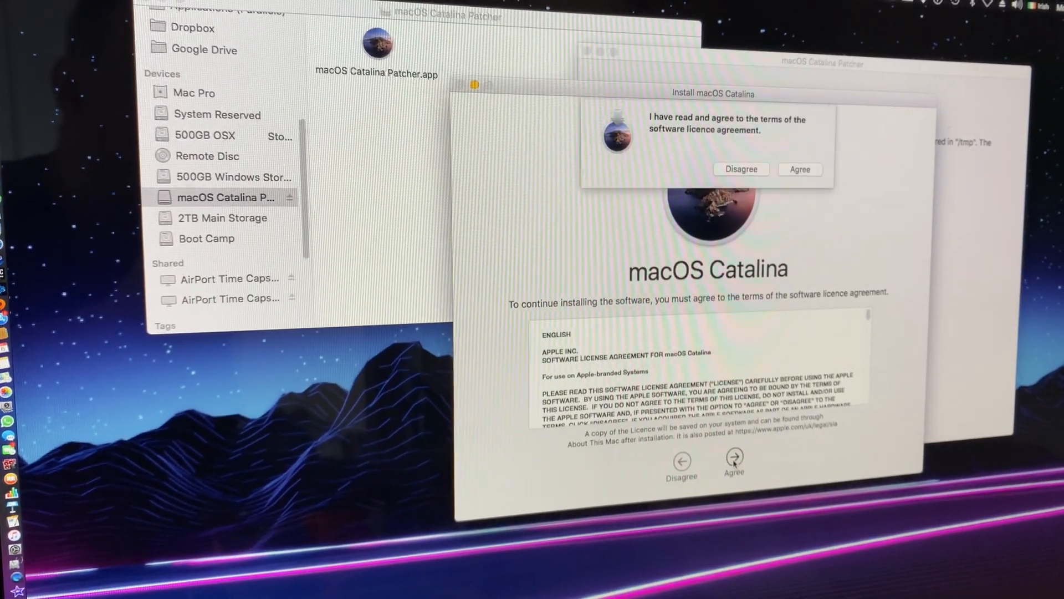
left_click(800, 169)
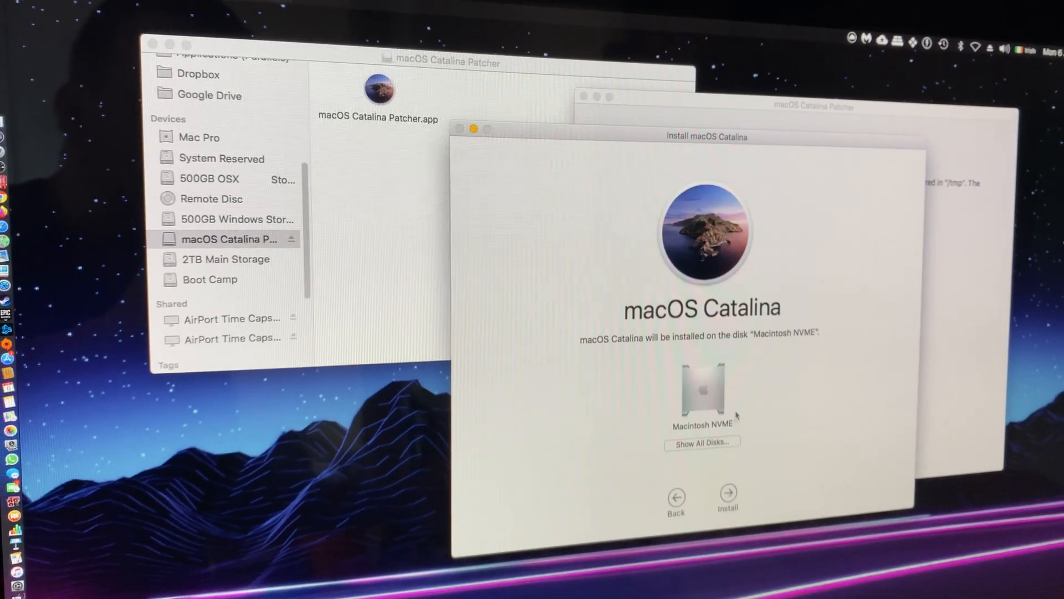
left_click(728, 492)
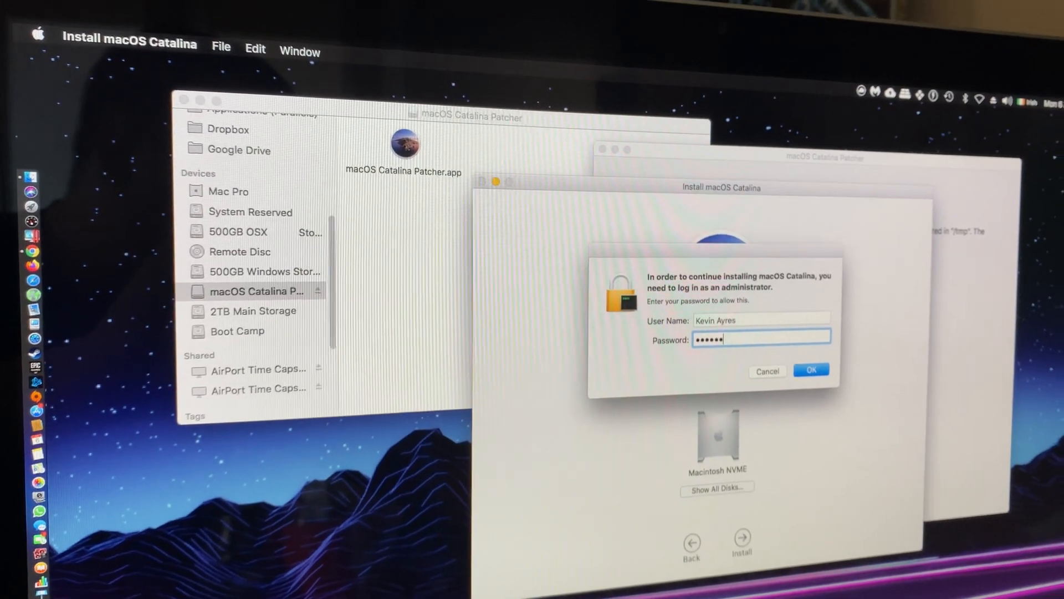
Step: Confirm the administrator password and let the installation finish and restart
left_click(811, 369)
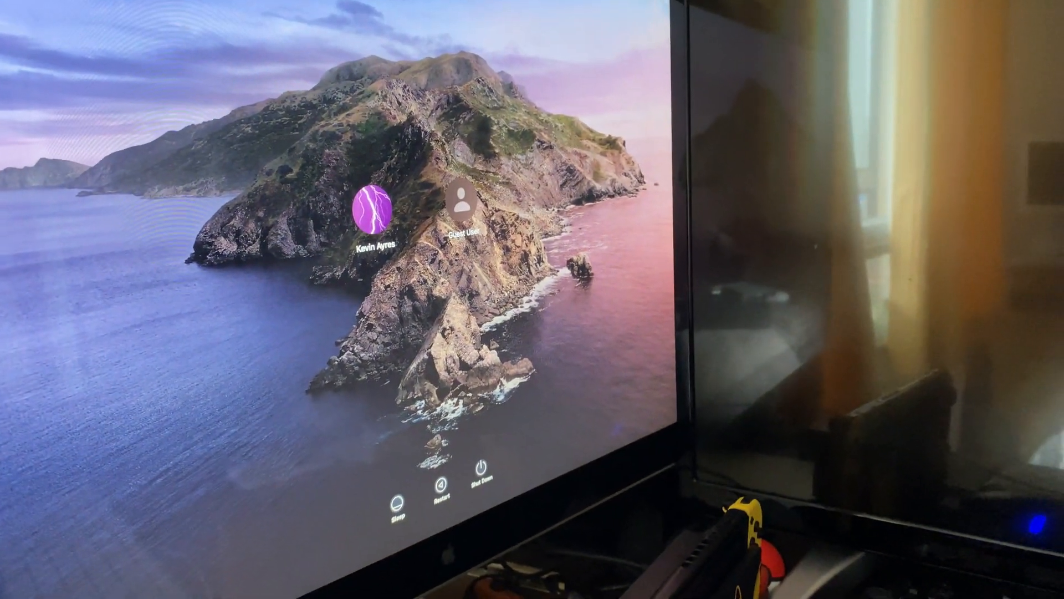
Step: Select the user account on the login screen and sign in
left_click(371, 212)
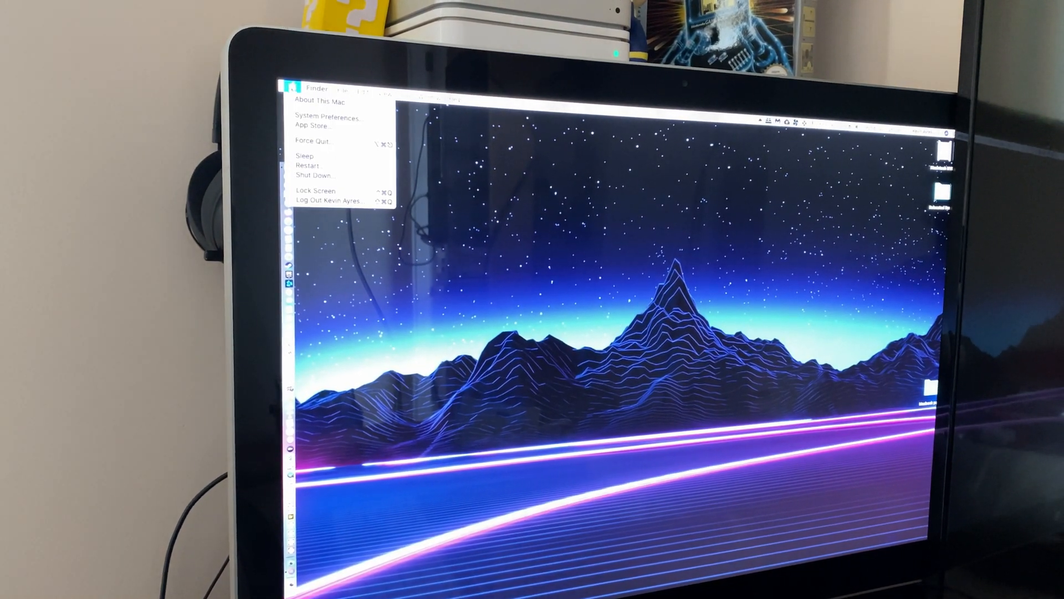
Step: Check About This Mac for Catalina 10.15.5, then view the two displays
left_click(314, 101)
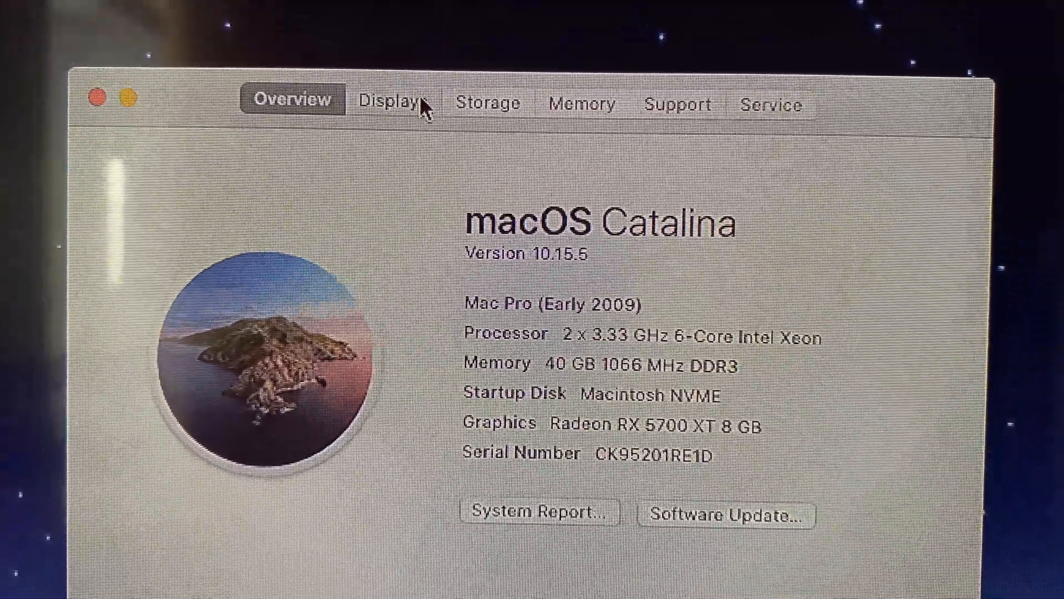
left_click(391, 102)
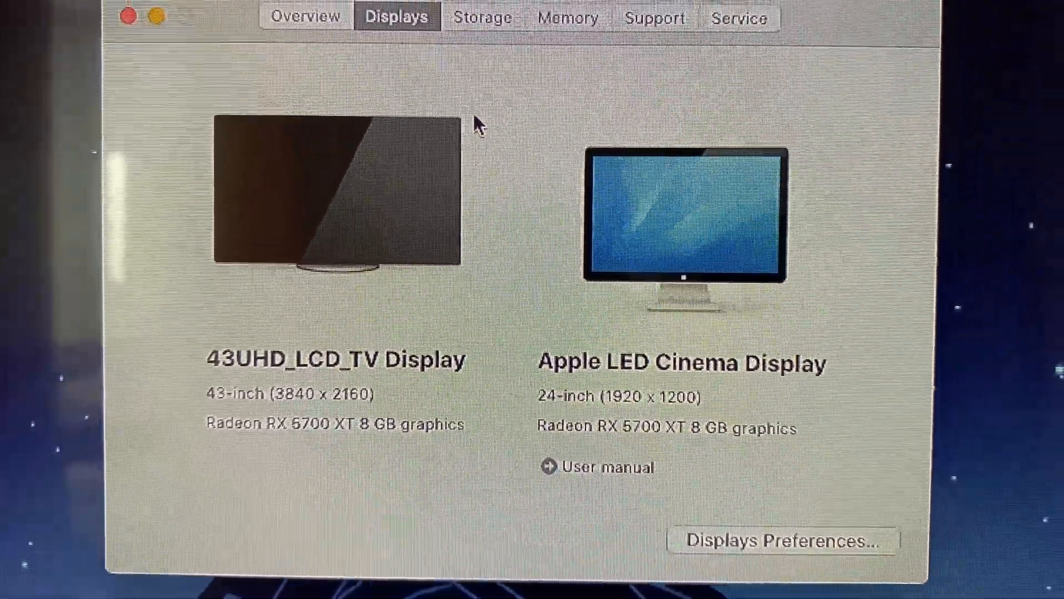